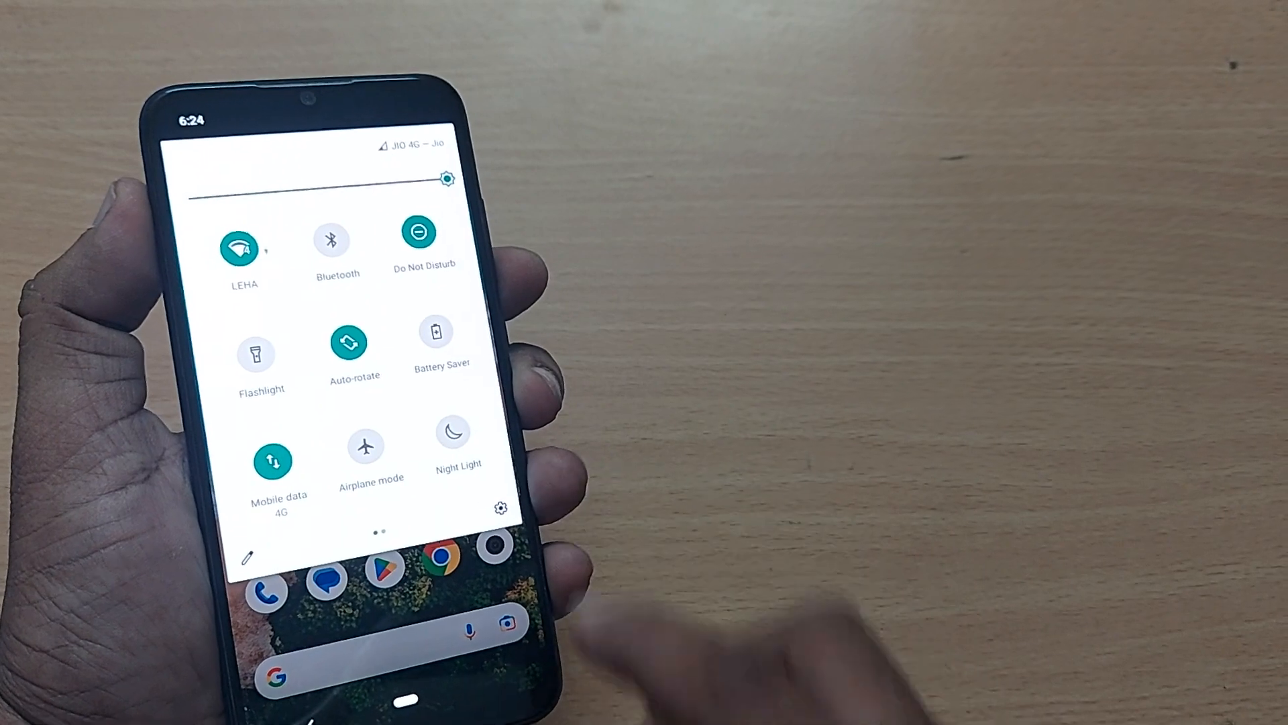
click(452, 431)
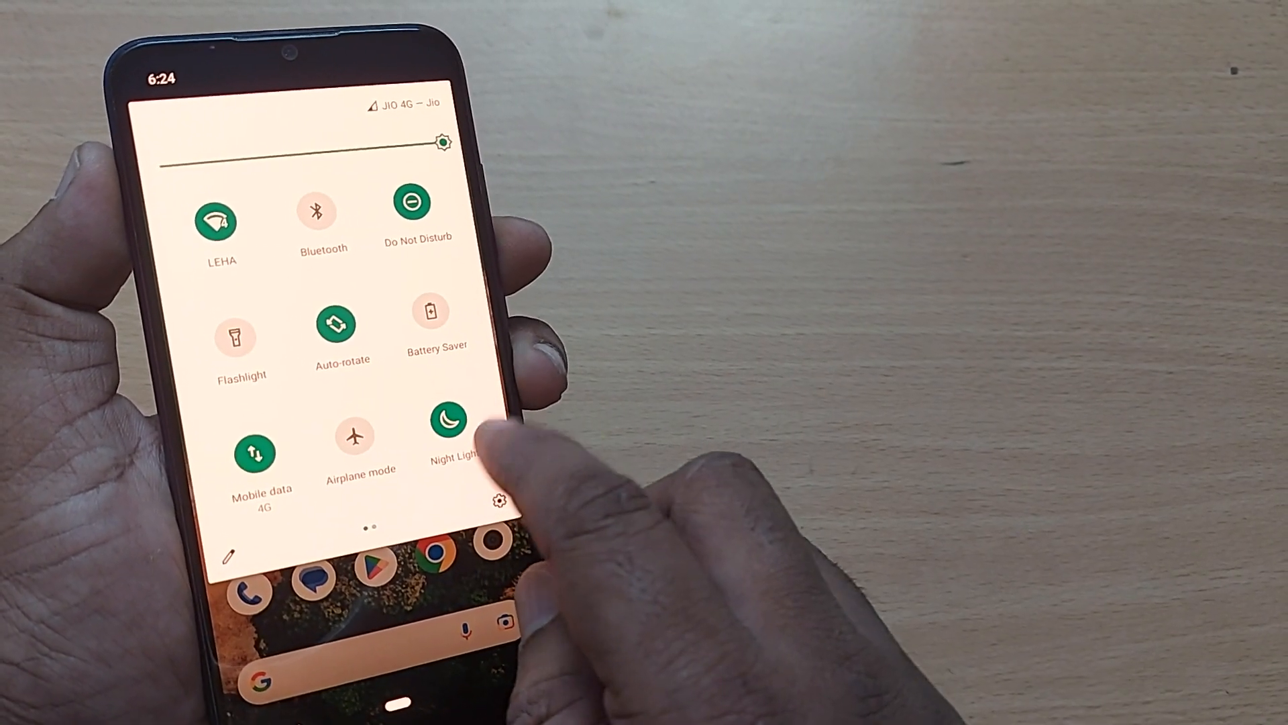
click(449, 421)
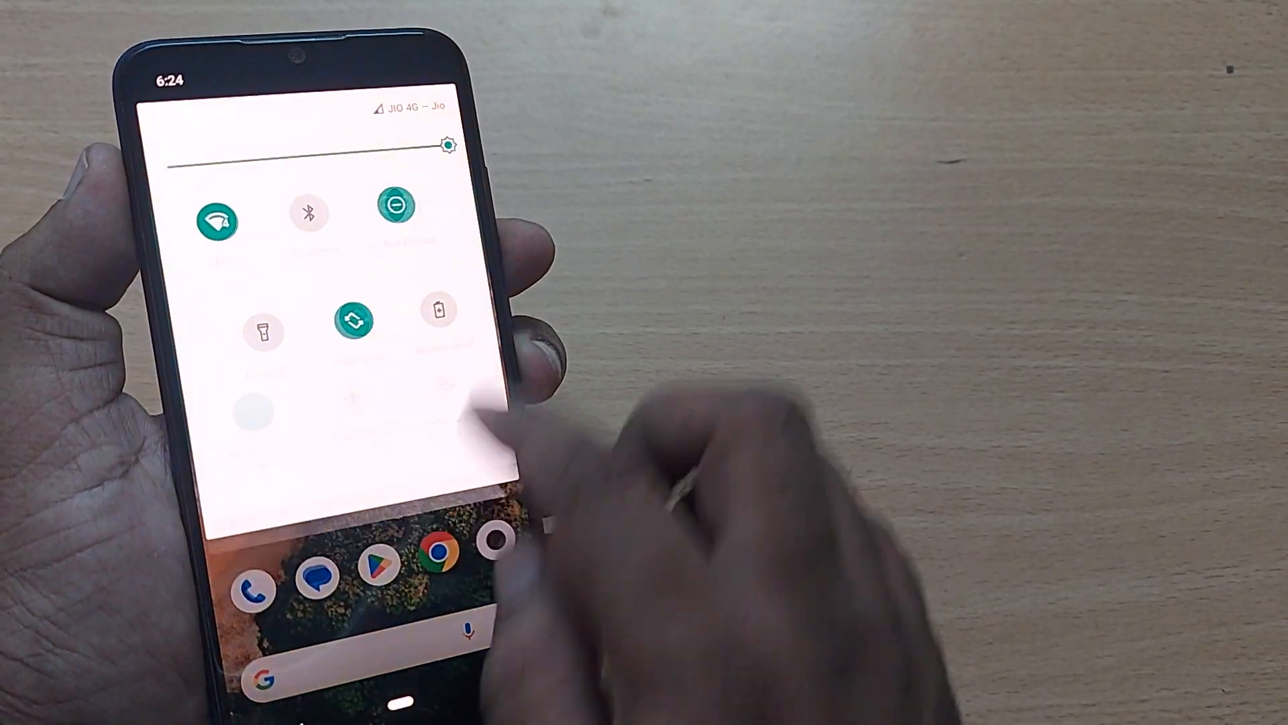